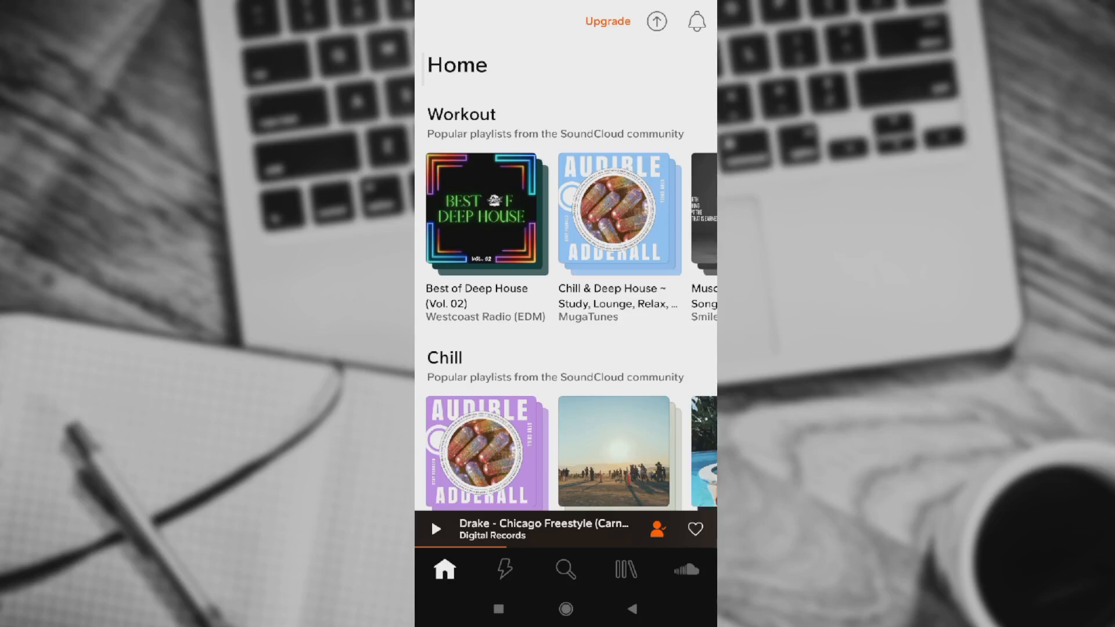
Visit the Stream feed and Search page, then open your own profile page.
click(504, 569)
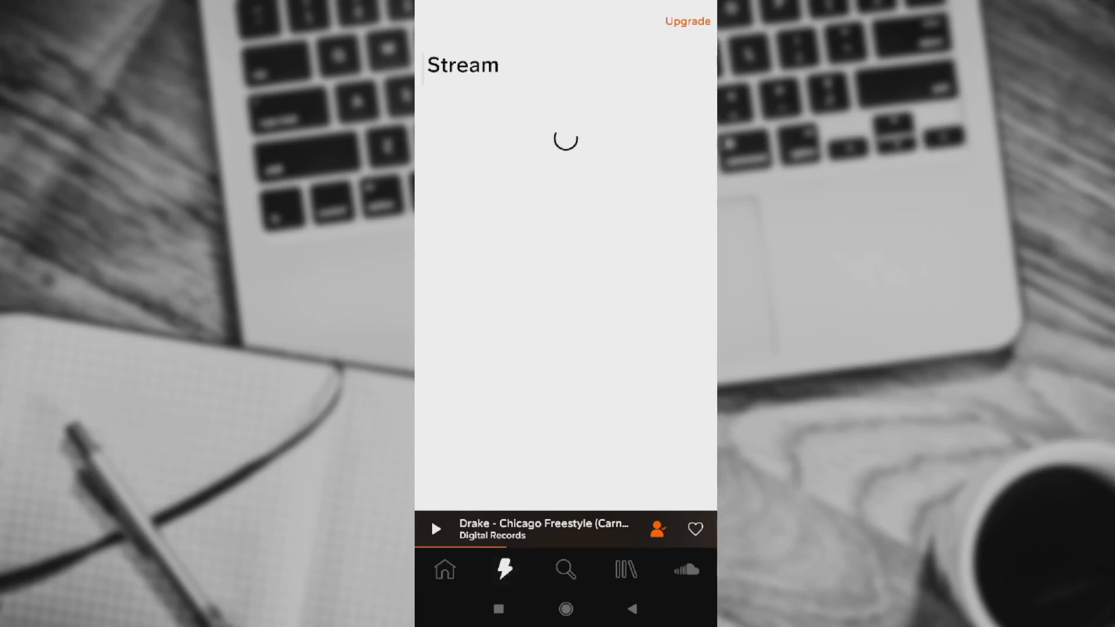
click(564, 569)
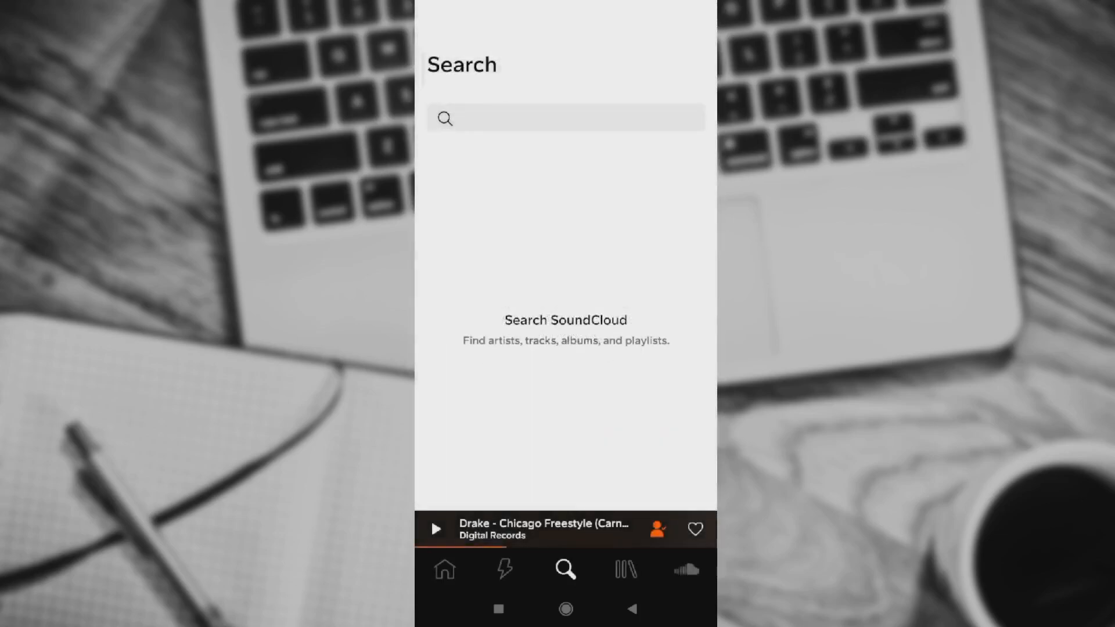
click(624, 569)
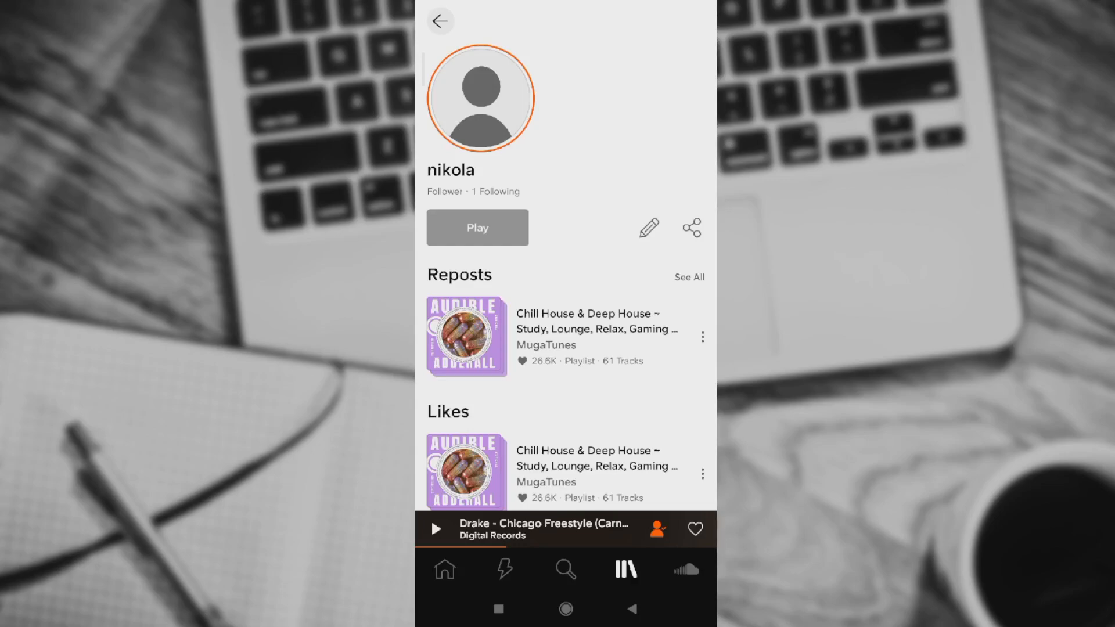
scroll(down, 3)
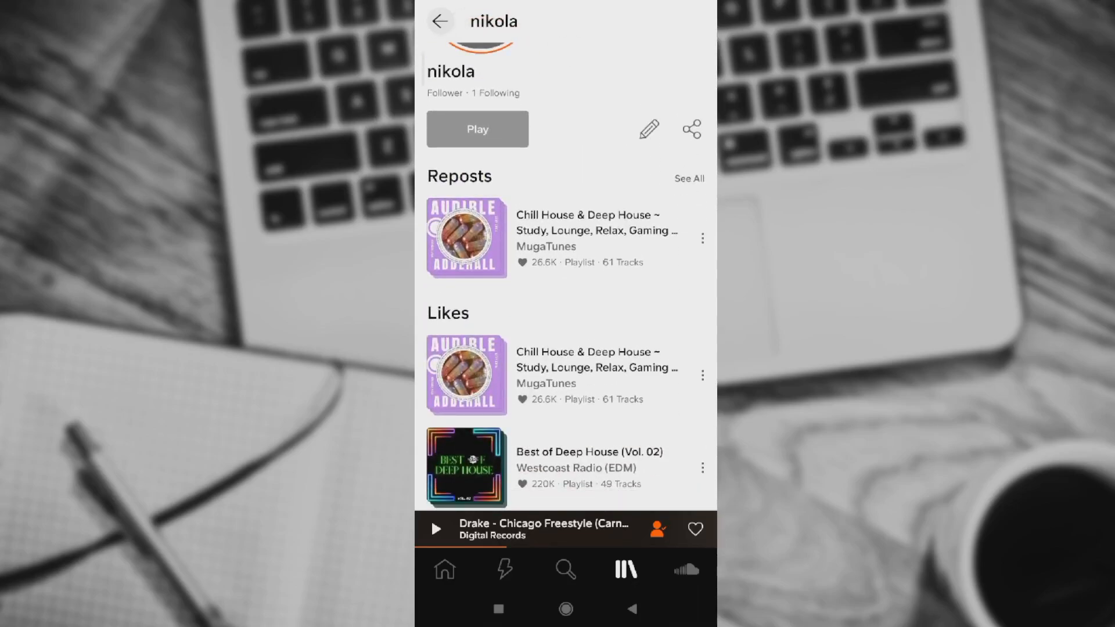
scroll(down, 3)
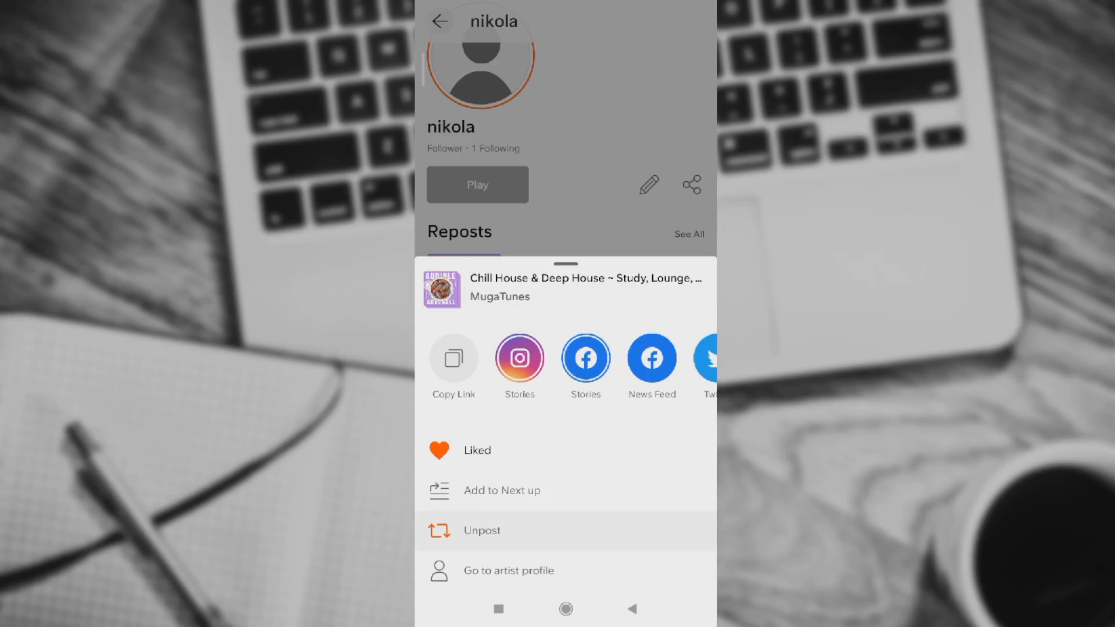
Unpost the reposted MugaTunes Chill House & Deep House playlist from your profile.
click(481, 530)
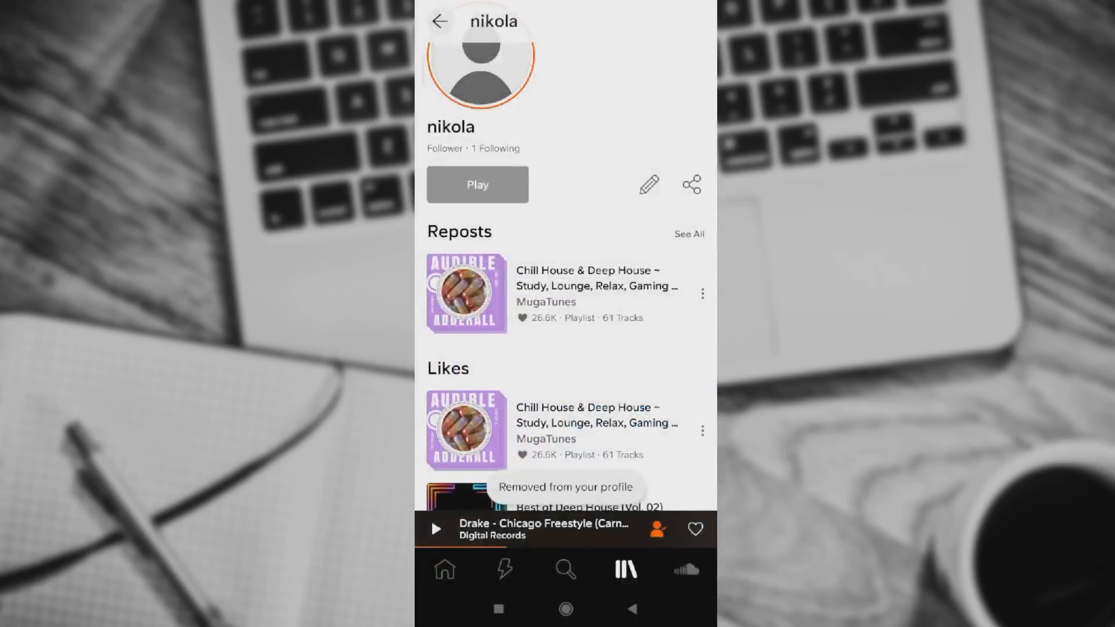